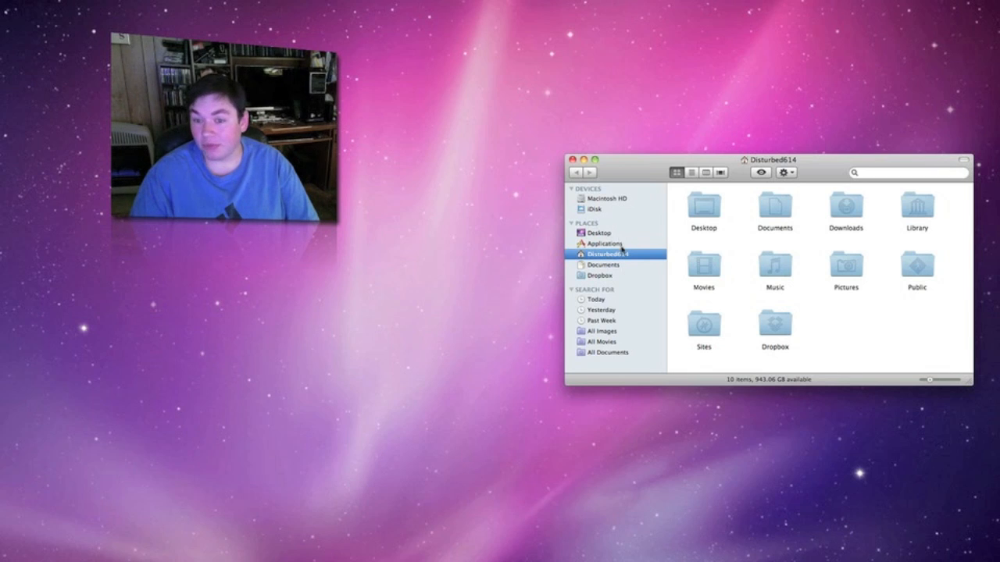
# Browse Macintosh HD's top-level folders, then show the empty Desktop folder.
pyautogui.click(608, 199)
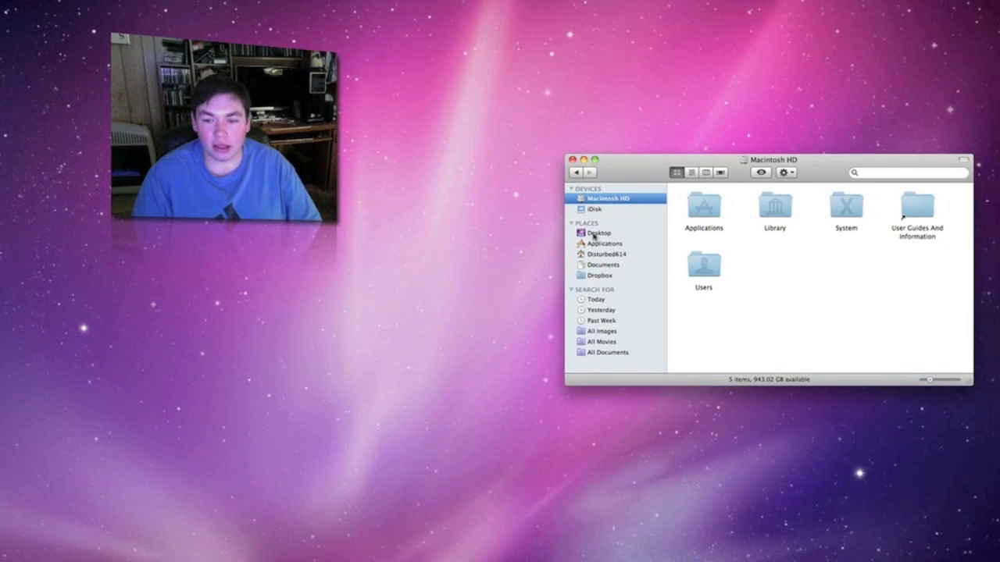
pyautogui.click(599, 233)
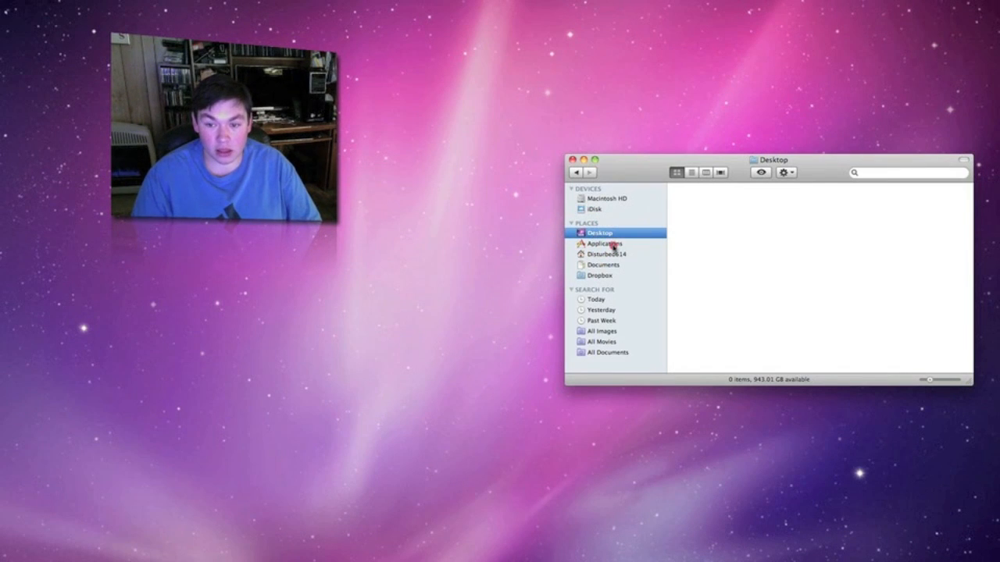
# Scroll through the full Applications list, then show the Music folder with GarageBand and iTunes.
pyautogui.click(604, 243)
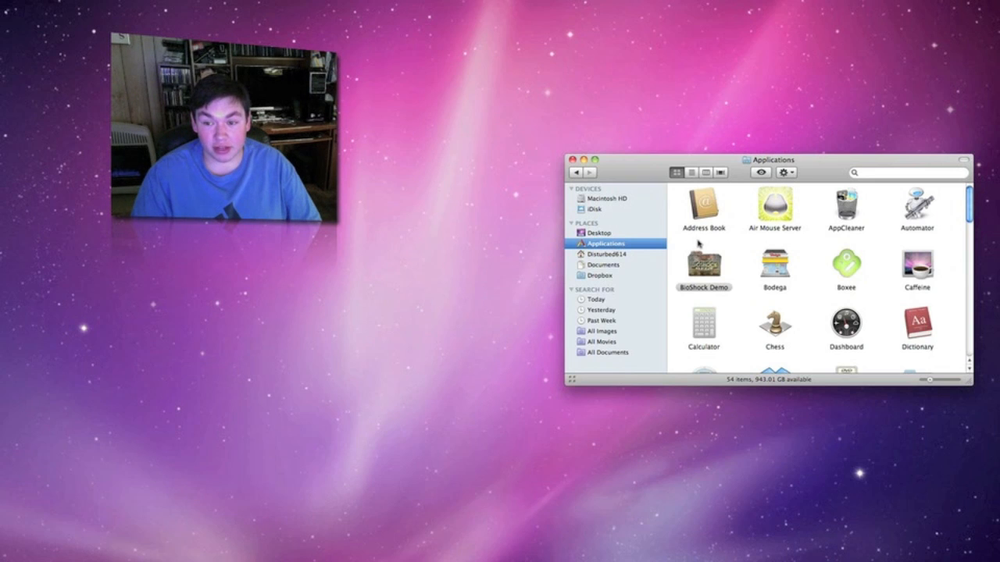
pyautogui.scroll(-3)
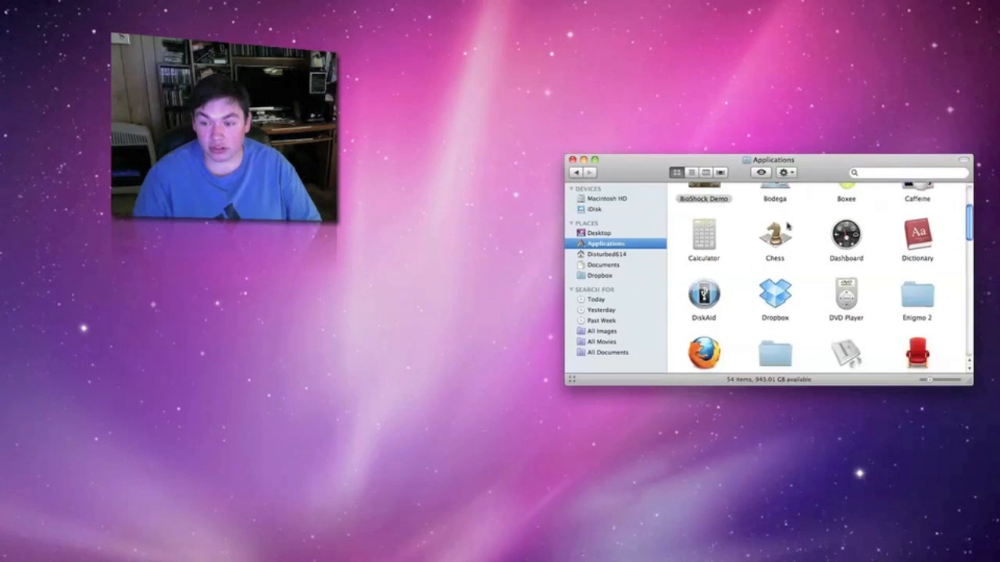
pyautogui.scroll(-3)
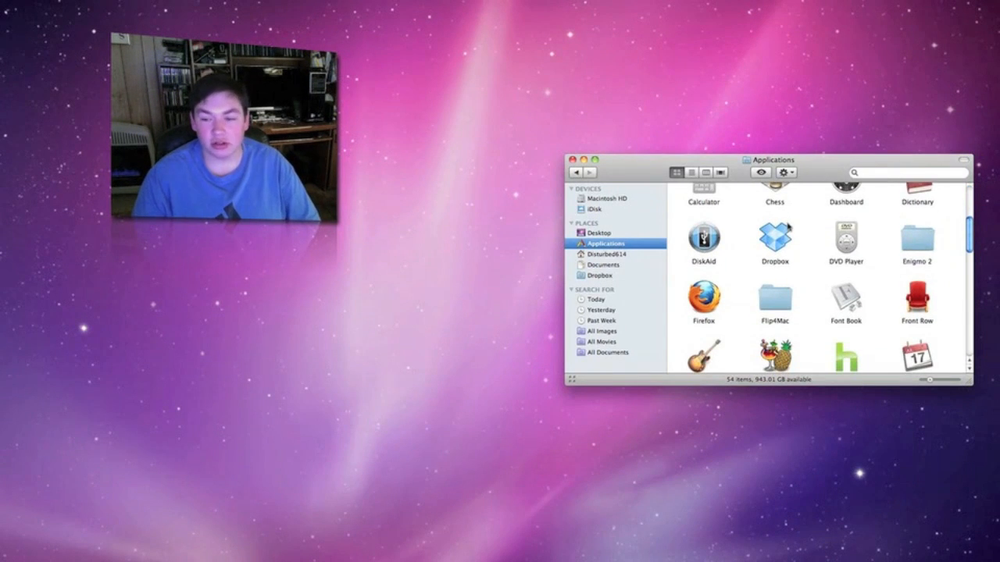
pyautogui.scroll(-3)
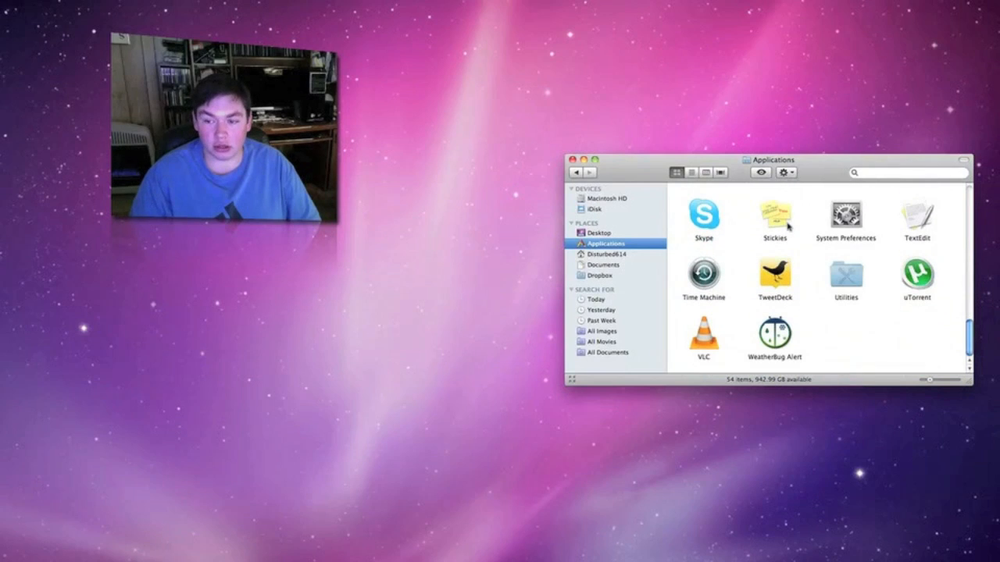
pyautogui.click(609, 254)
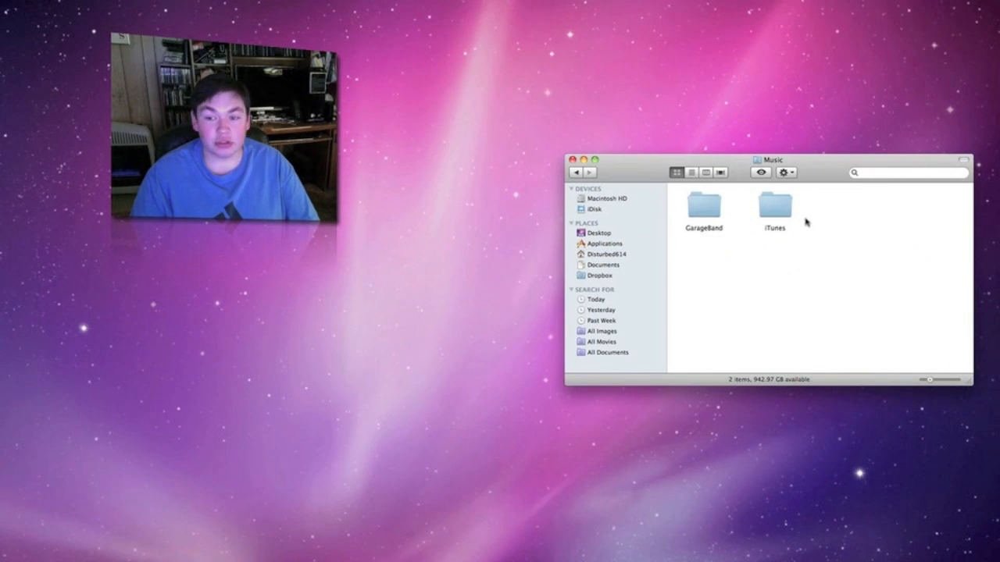
# Go back to the Disturbed614 home folder and show Documents holding About Stacks.pdf.
pyautogui.click(607, 254)
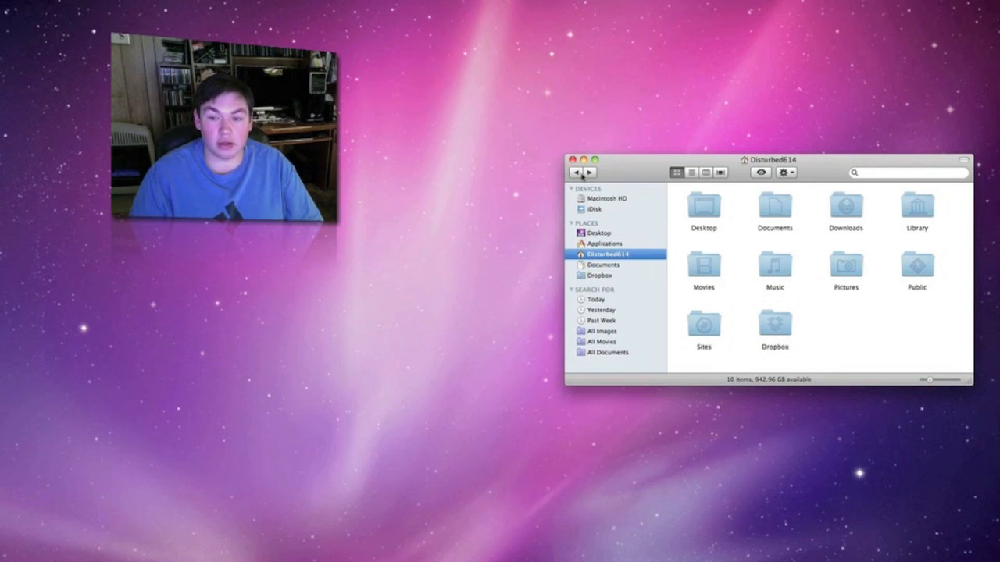
pyautogui.click(602, 265)
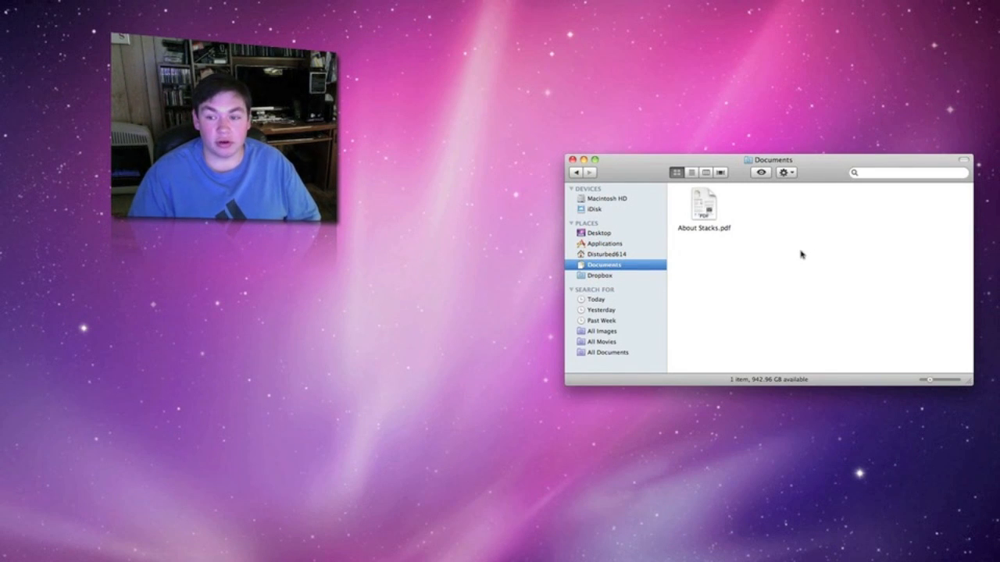
pyautogui.moveTo(609, 277)
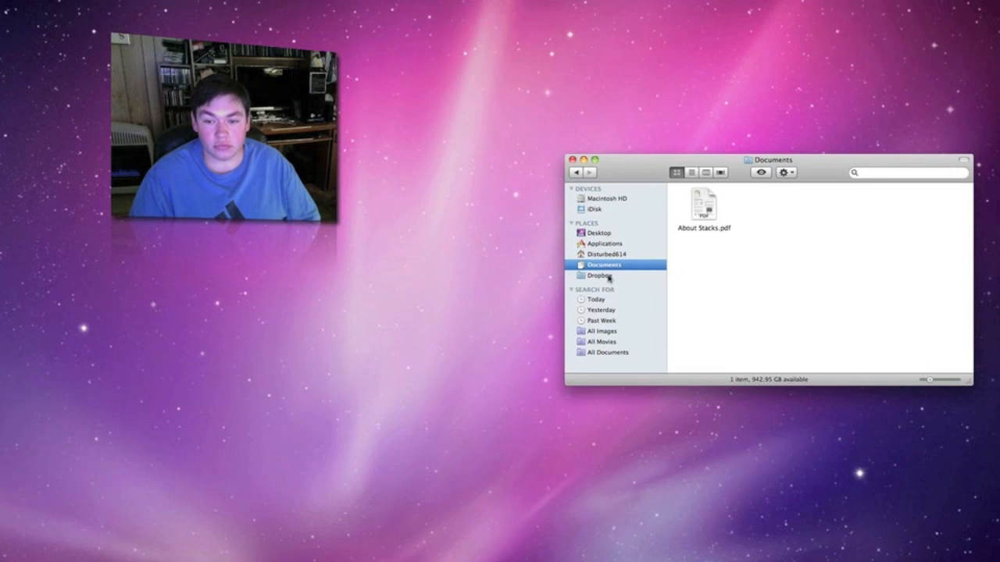
pyautogui.click(601, 275)
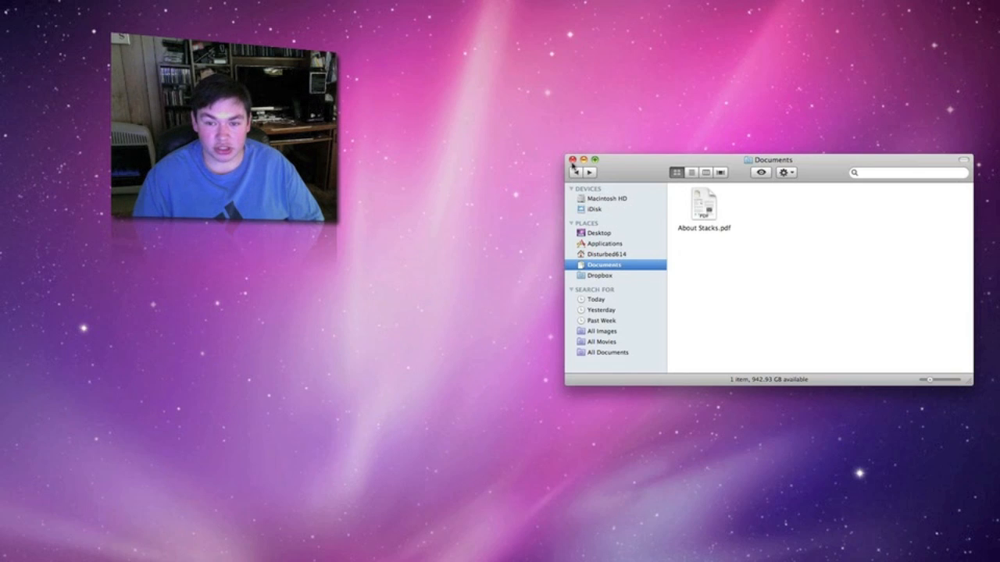
# Close the Finder window, leaving the bare desktop and Dock.
pyautogui.click(571, 160)
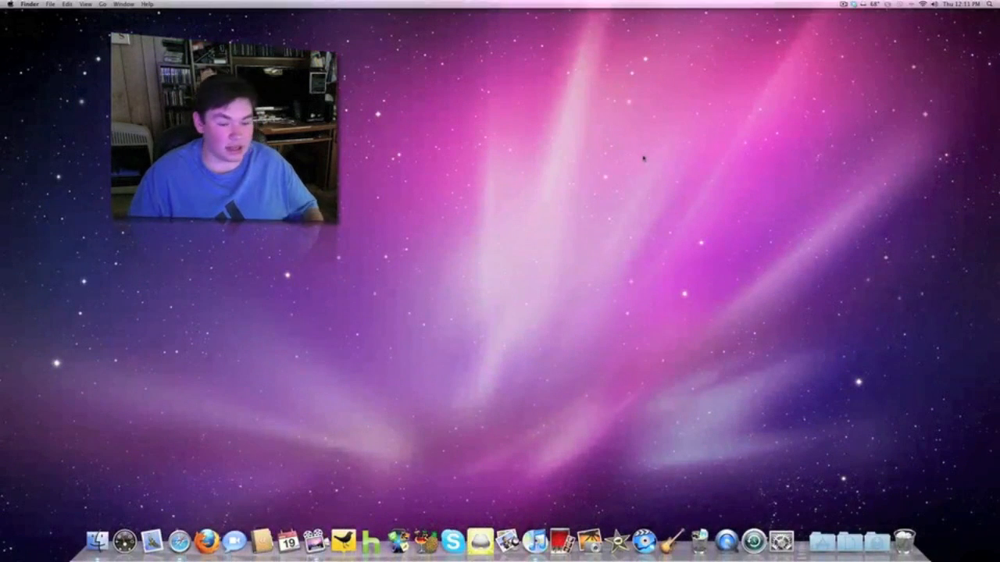
pyautogui.moveTo(613, 140)
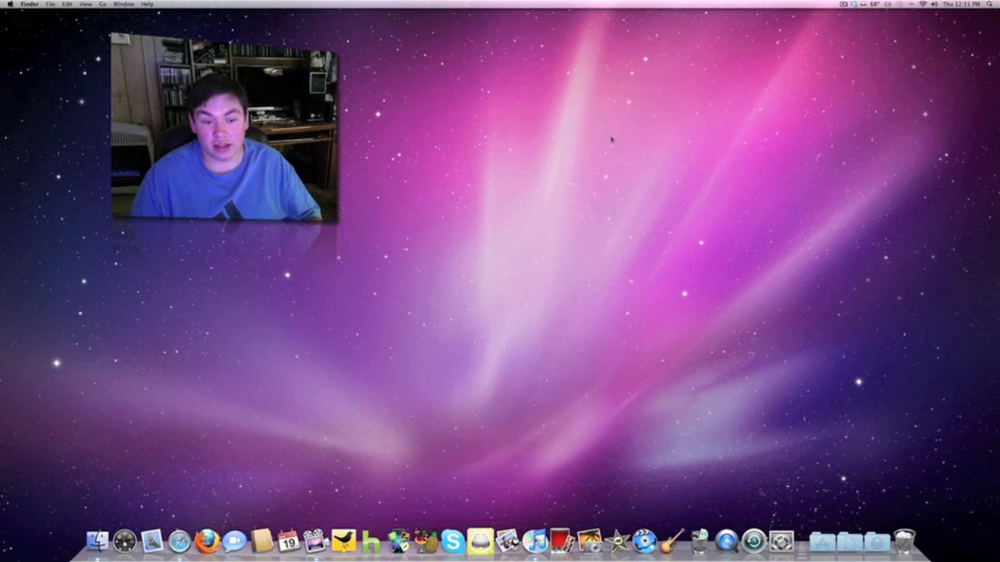
pyautogui.moveTo(223, 128); pyautogui.dragTo(847, 125)
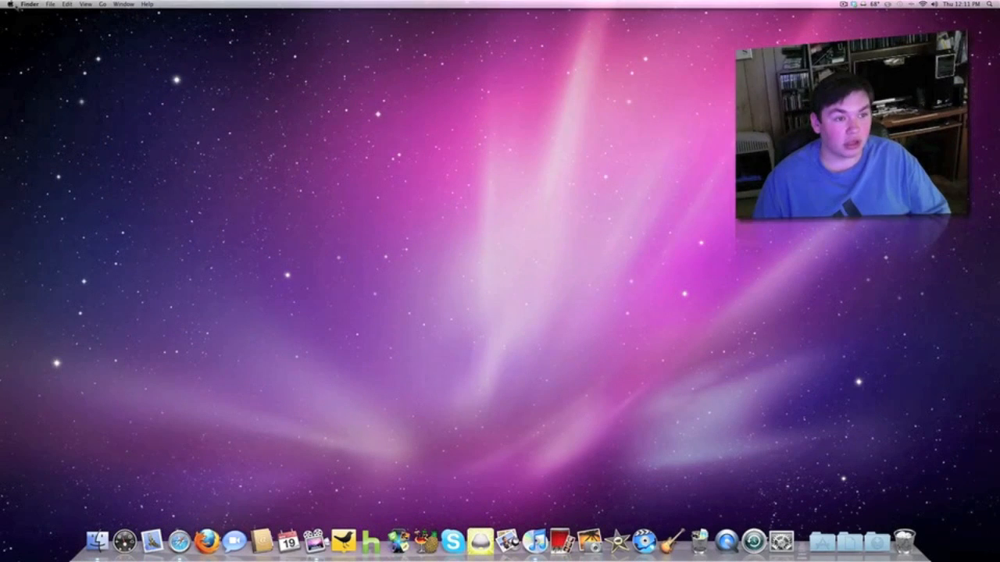
pyautogui.click(8, 4)
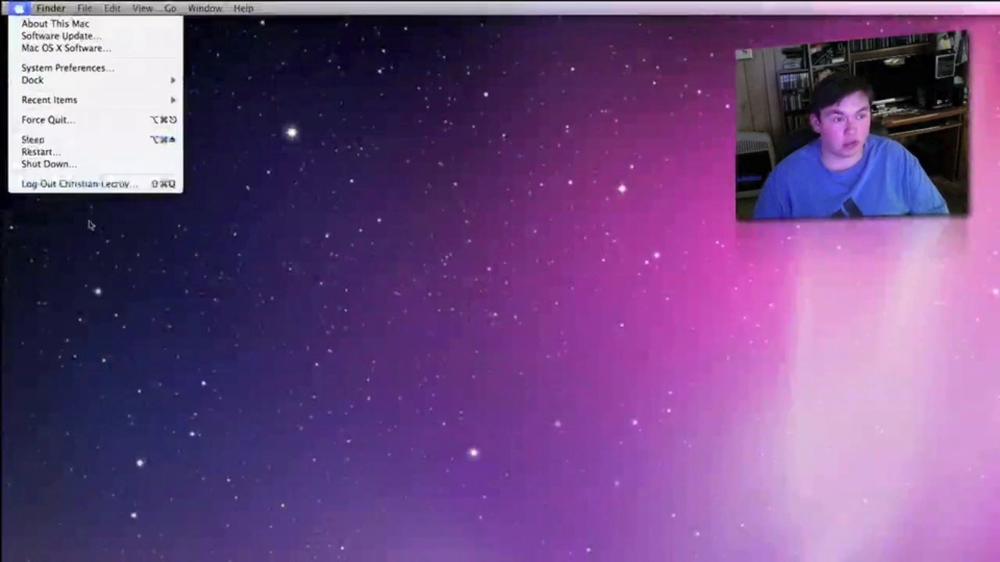
pyautogui.moveTo(40, 152)
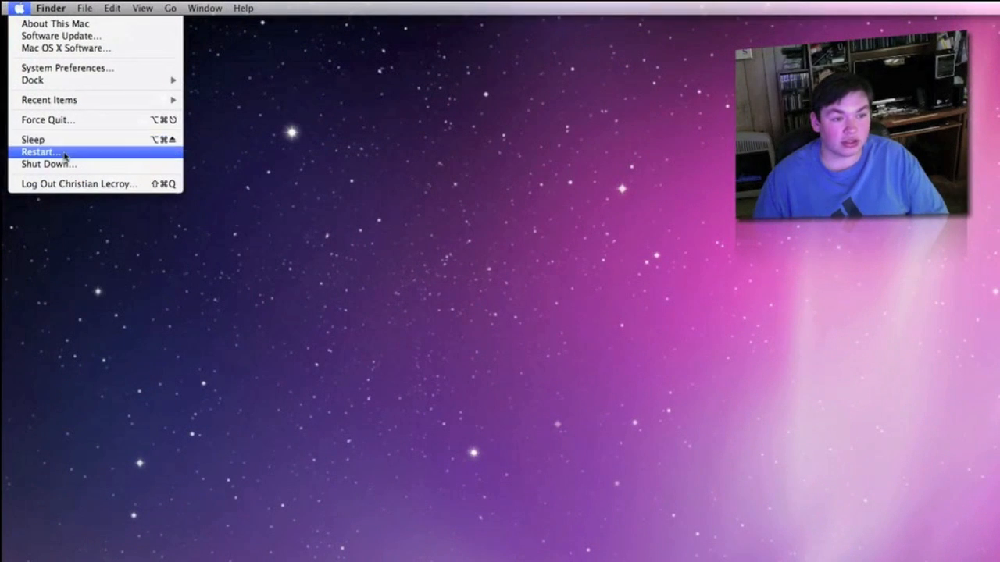
pyautogui.moveTo(78, 184)
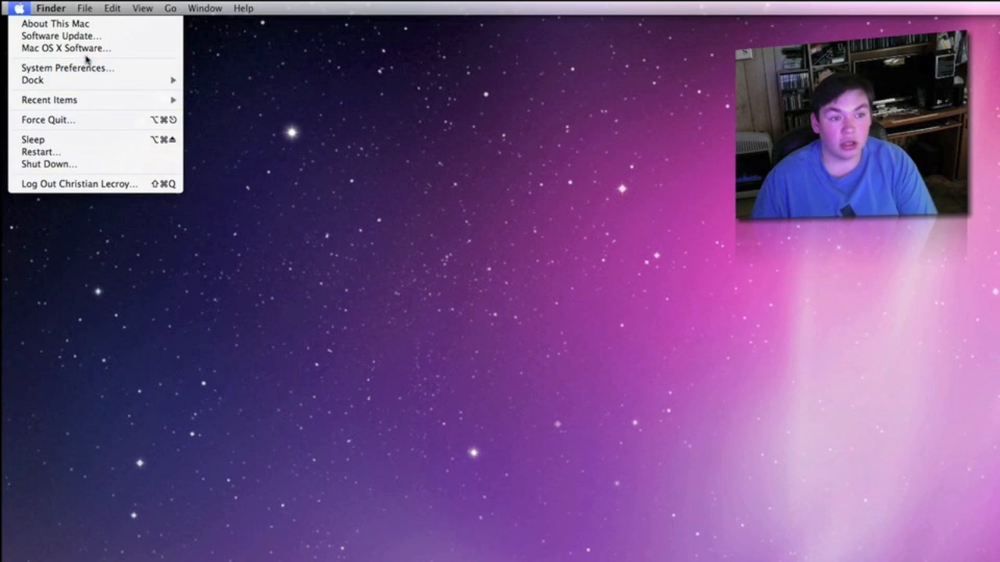
pyautogui.moveTo(282, 157)
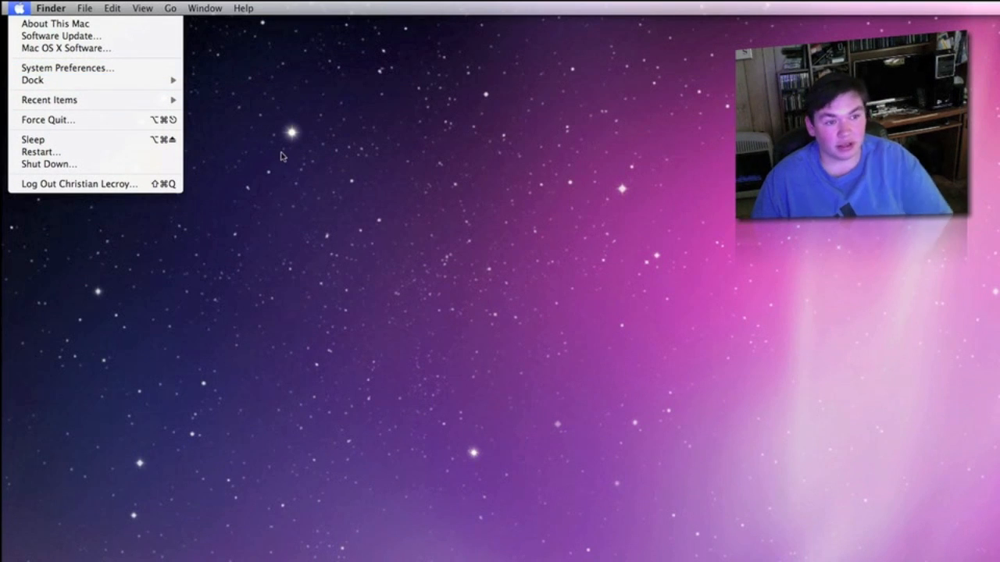
pyautogui.click(281, 156)
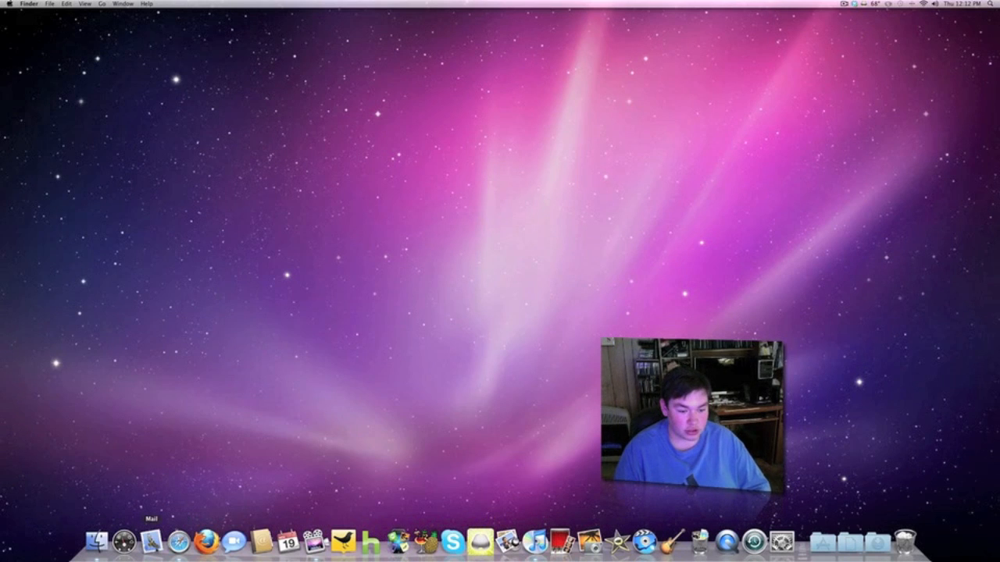
# Launch Mail from the Dock and scroll through the Inbox messages.
pyautogui.click(350, 542)
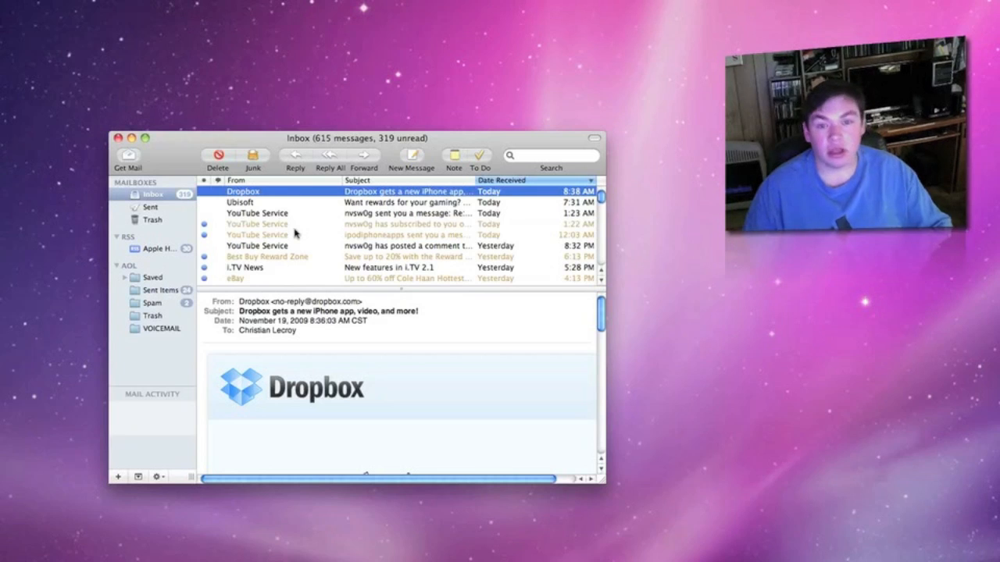
pyautogui.moveTo(326, 252)
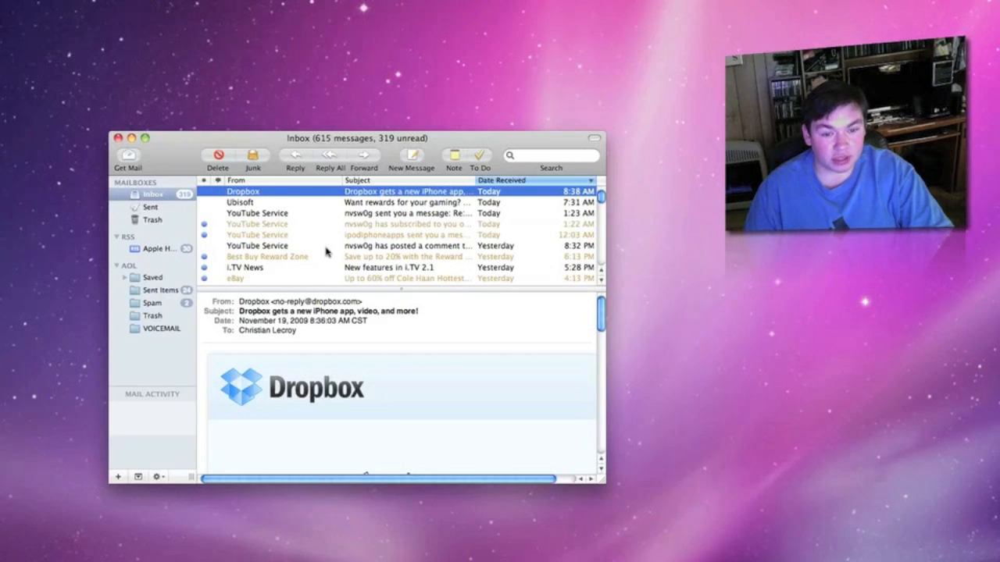
pyautogui.scroll(-3)
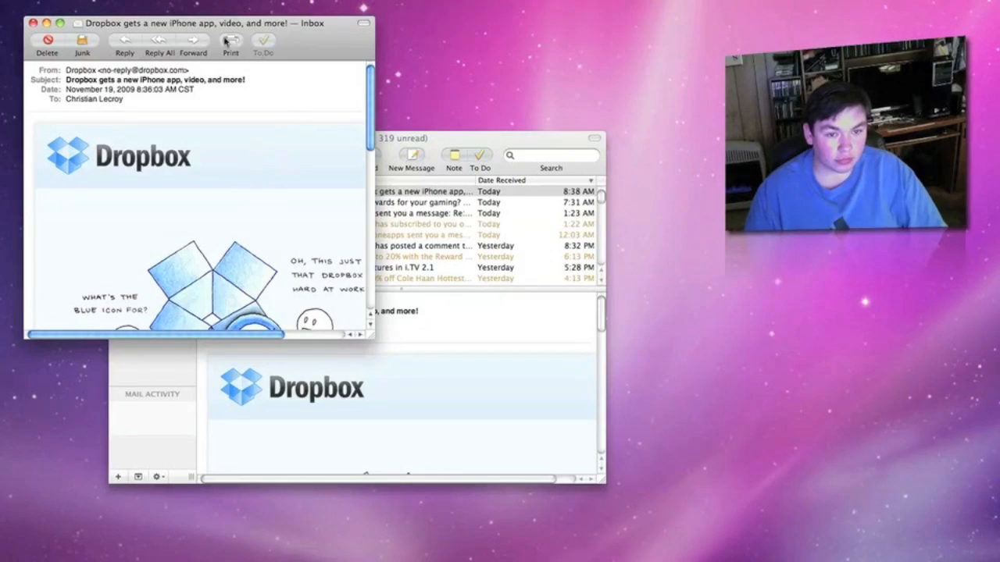
pyautogui.scroll(-3)
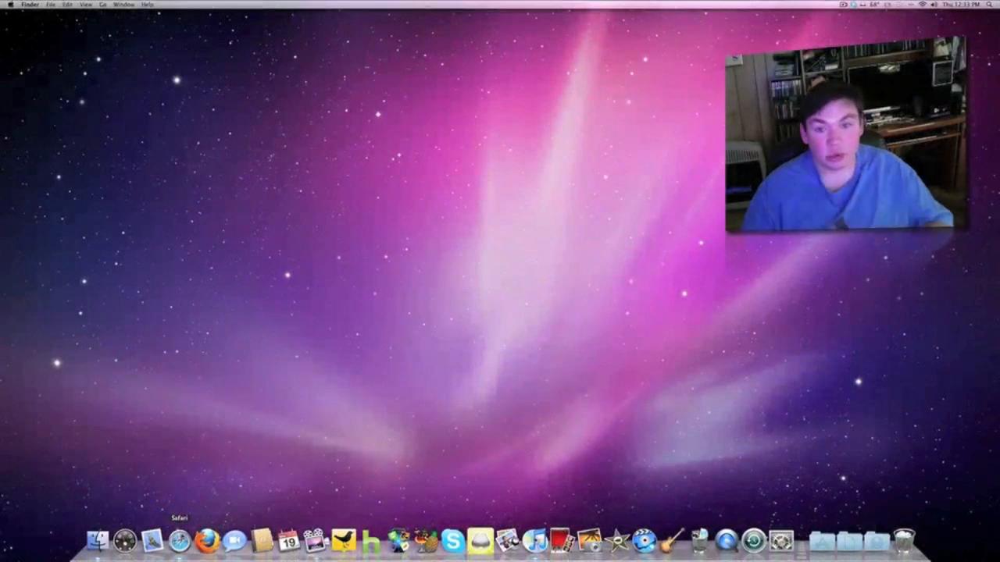
# Launch Safari on the Apple Start page, then show the Top Sites wall of previews.
pyautogui.click(179, 539)
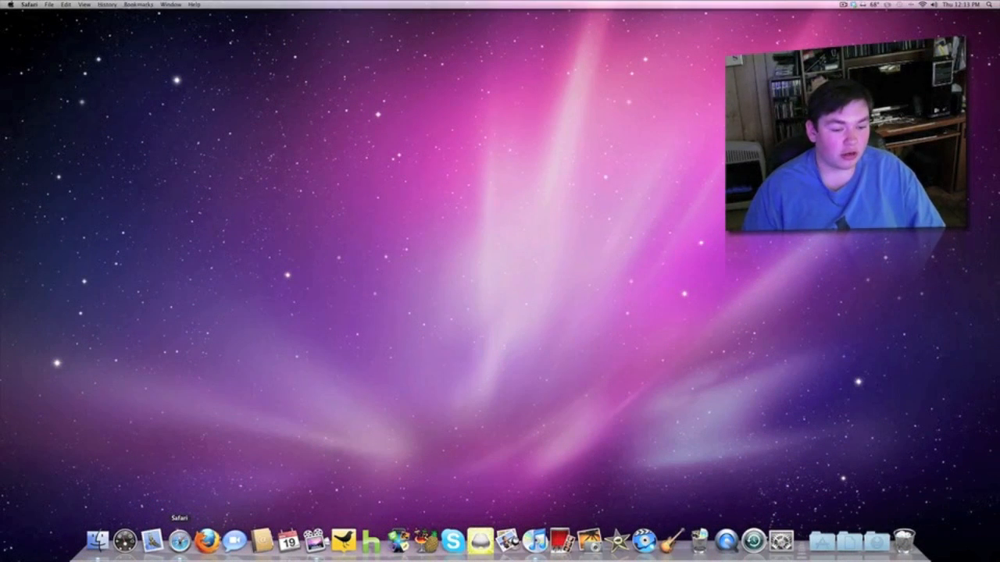
pyautogui.click(99, 539)
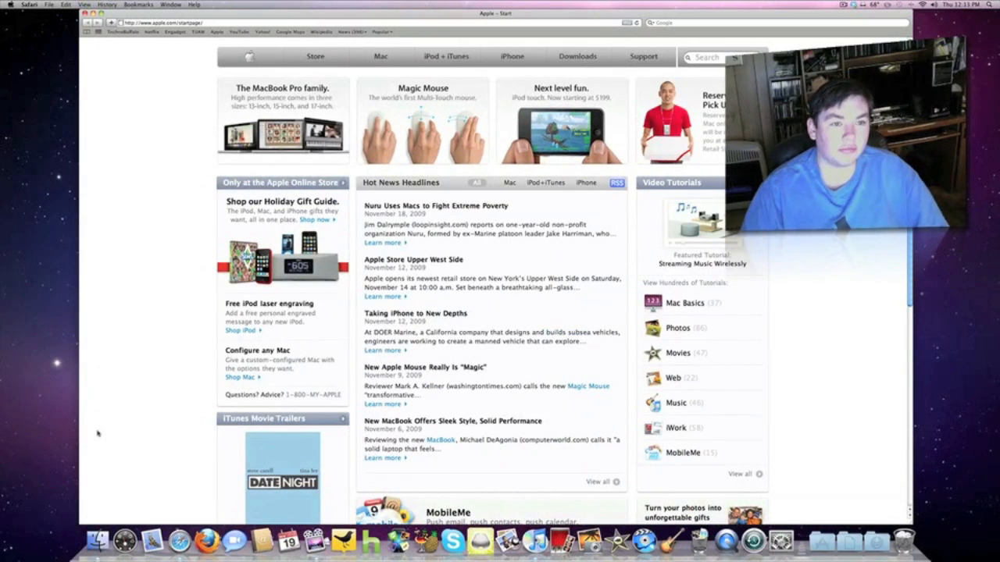
pyautogui.moveTo(207, 358)
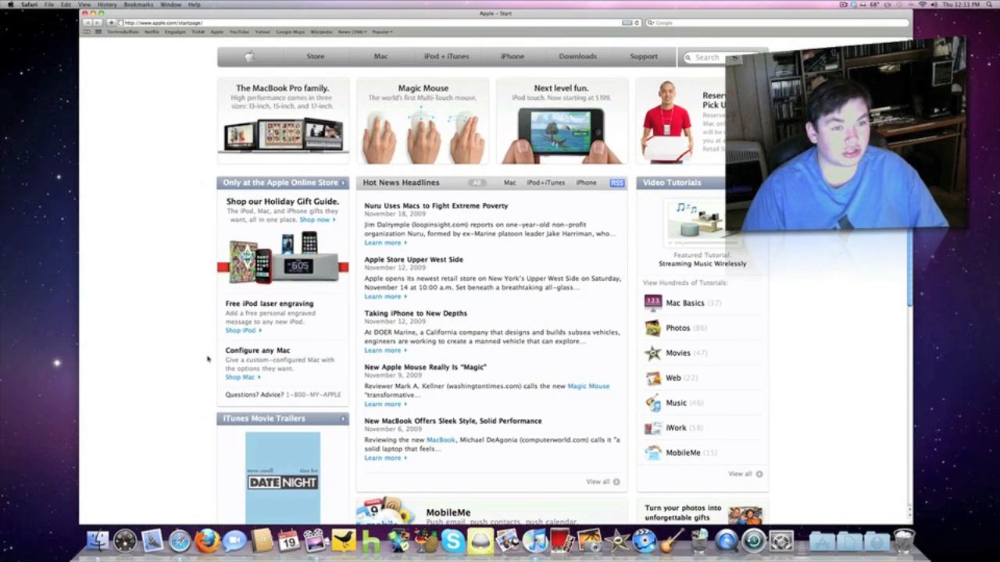
pyautogui.scroll(-3)
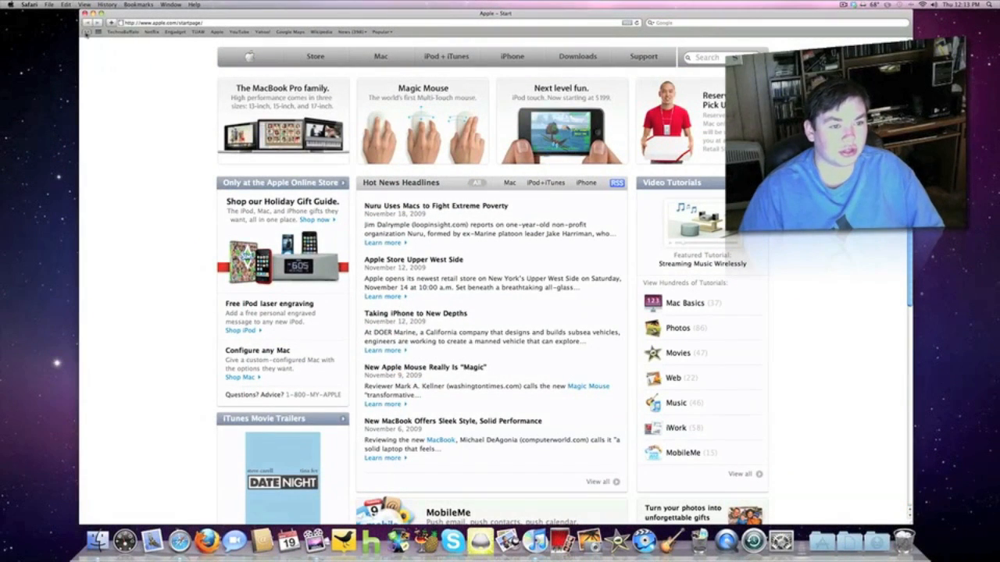
pyautogui.click(87, 32)
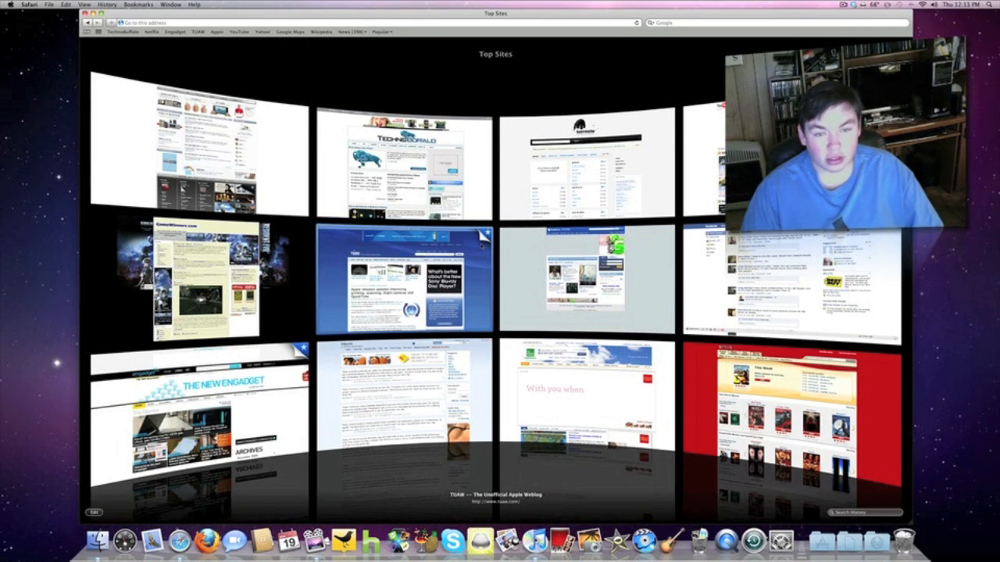
# Visit TUAW from Top Sites, glance at the Bookmarks menu, then close Safari.
pyautogui.click(402, 278)
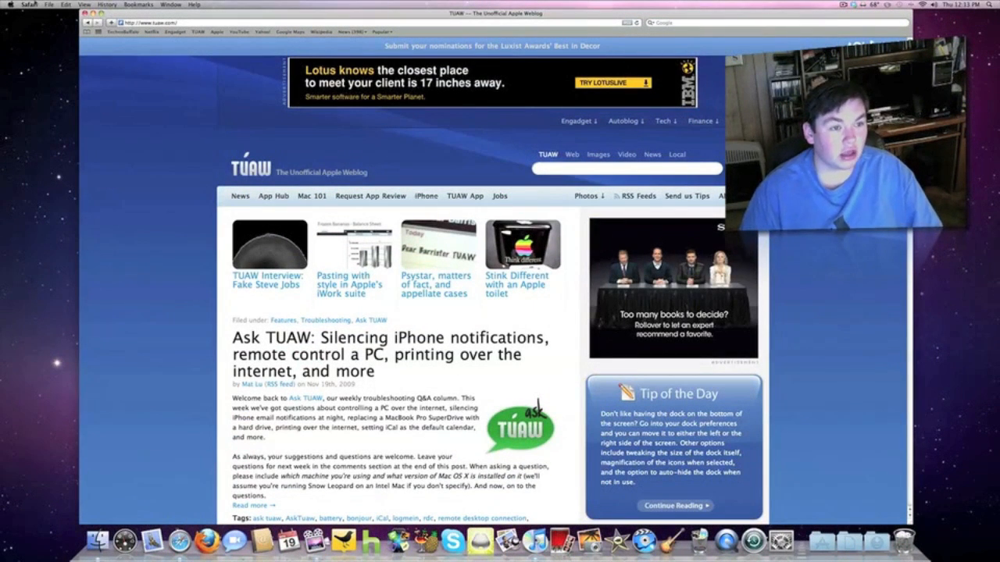
pyautogui.click(138, 4)
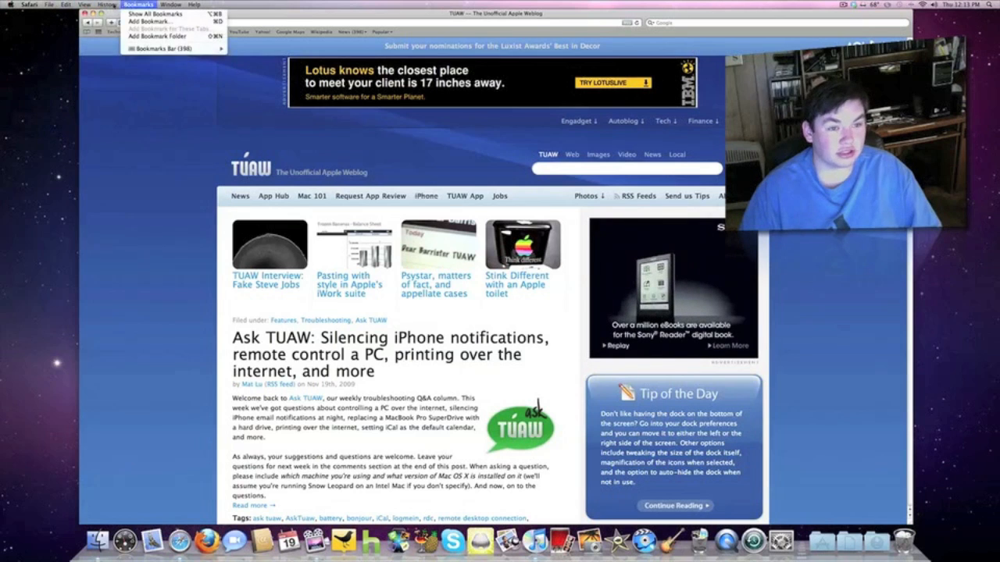
pyautogui.click(106, 5)
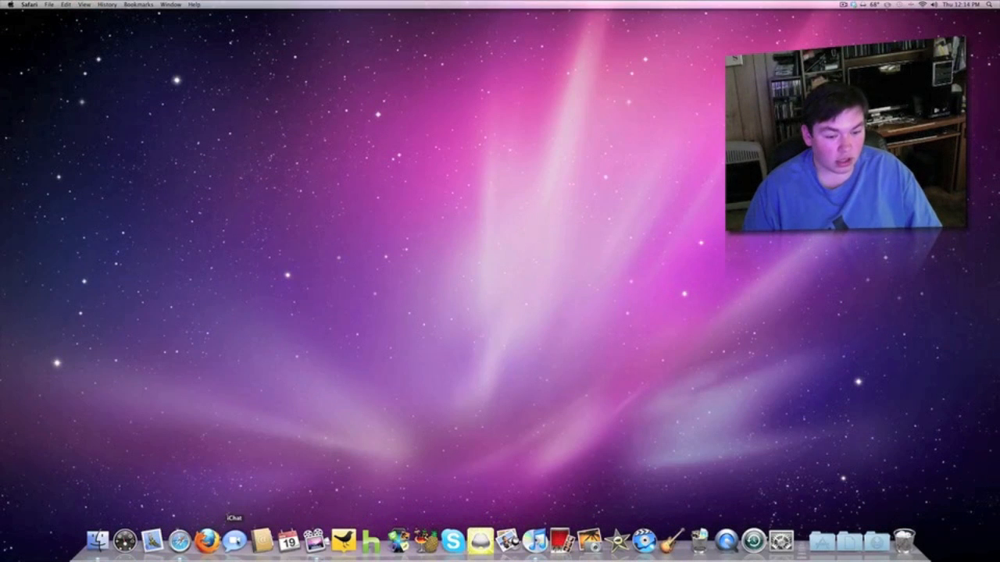
pyautogui.click(235, 540)
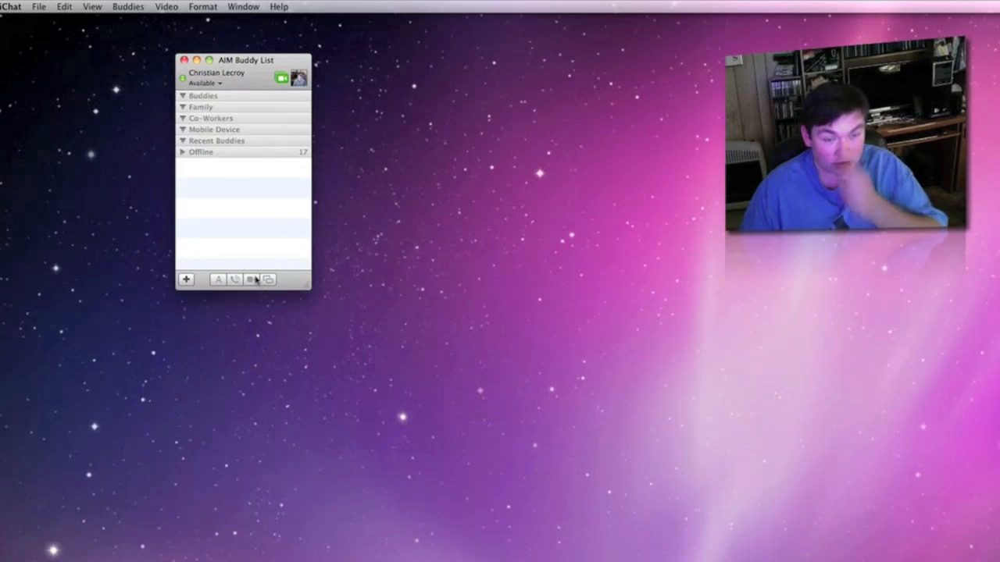
pyautogui.moveTo(252, 279)
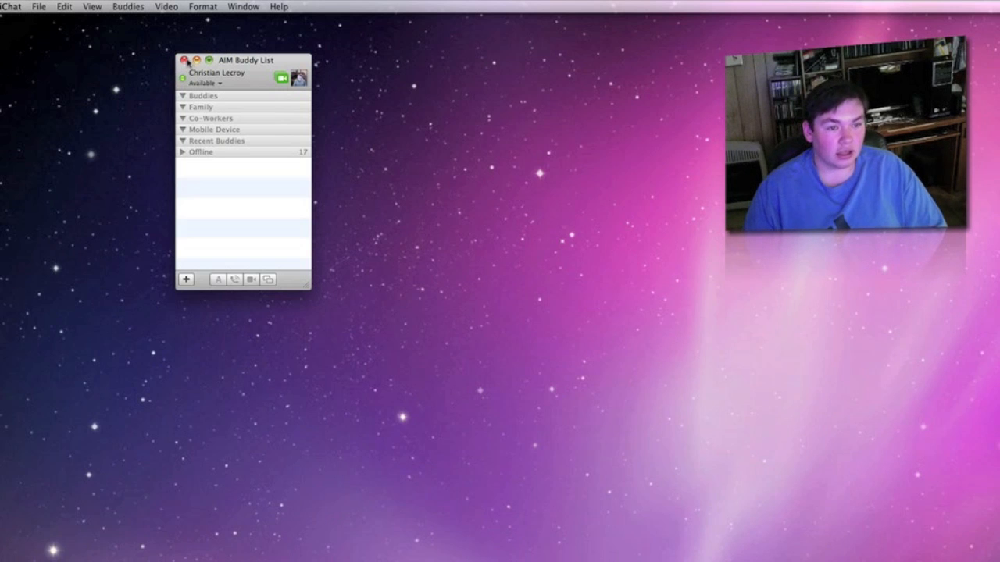
pyautogui.click(185, 60)
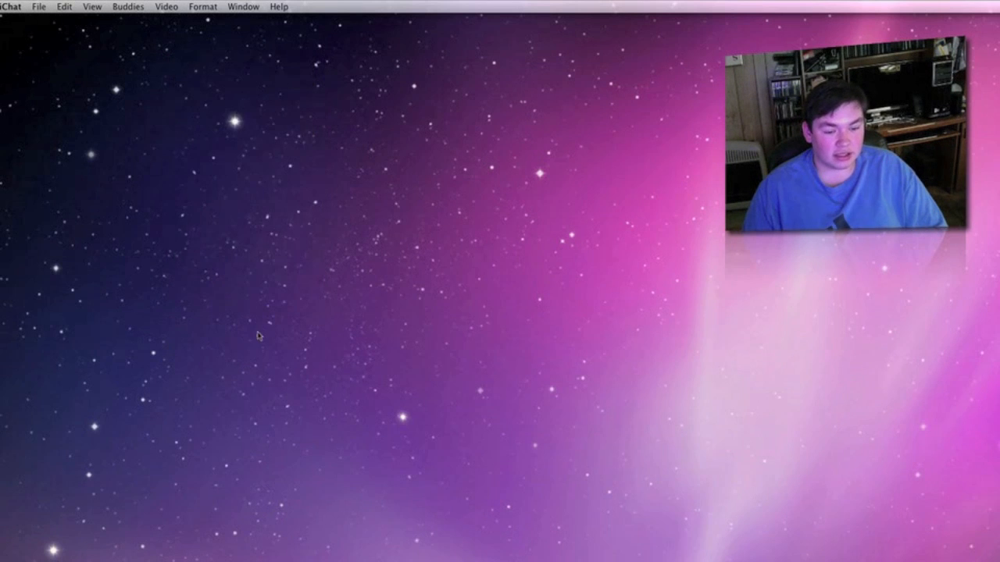
pyautogui.click(250, 541)
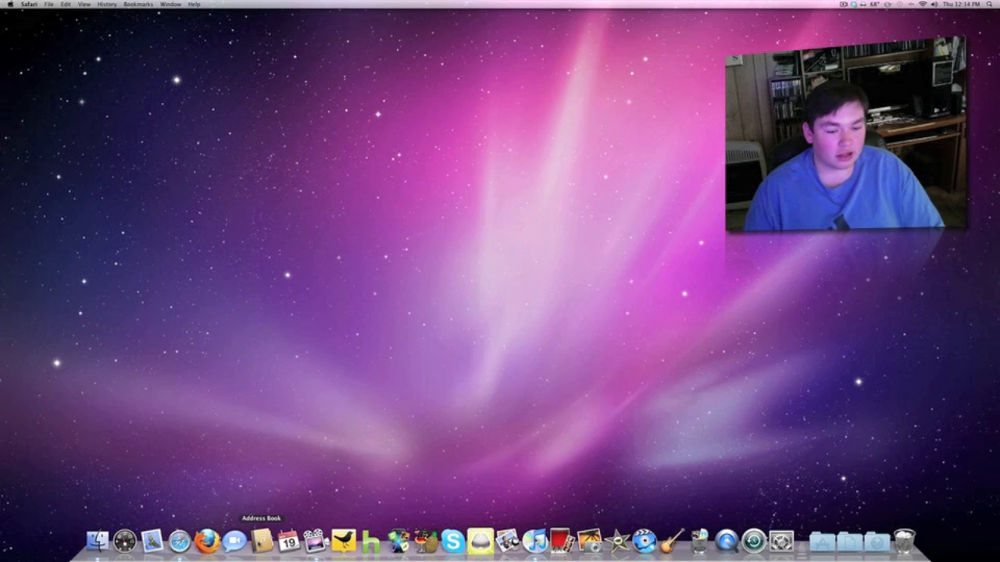
pyautogui.moveTo(288, 540)
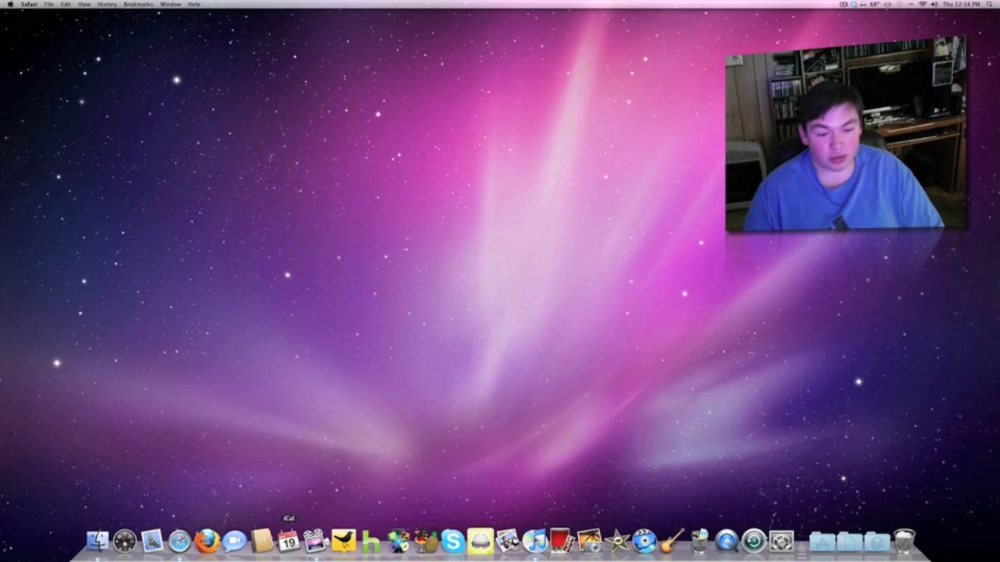
# Launch iCal and select the Dallas Cowboys and US Holidays calendars in the sidebar.
pyautogui.click(288, 541)
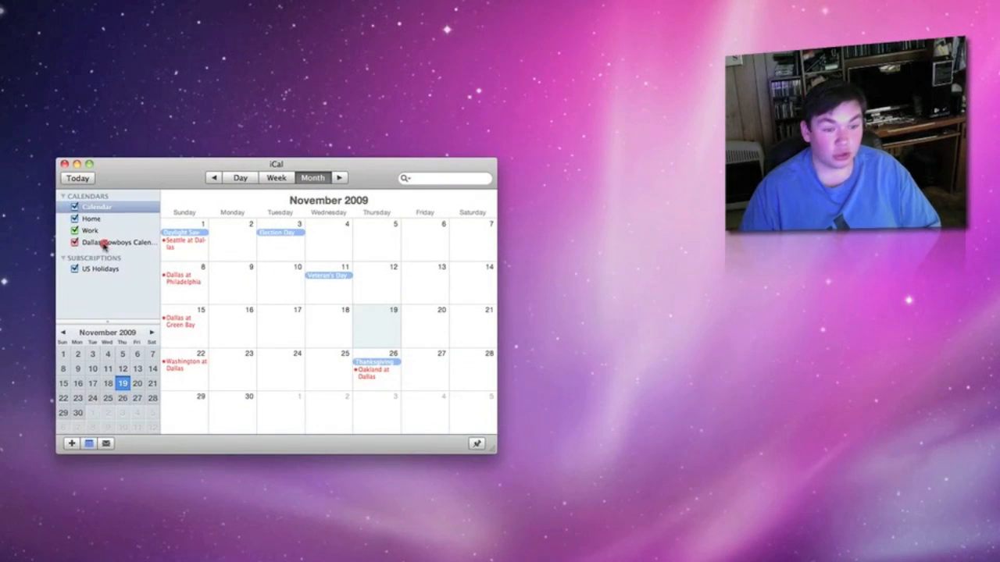
pyautogui.click(117, 243)
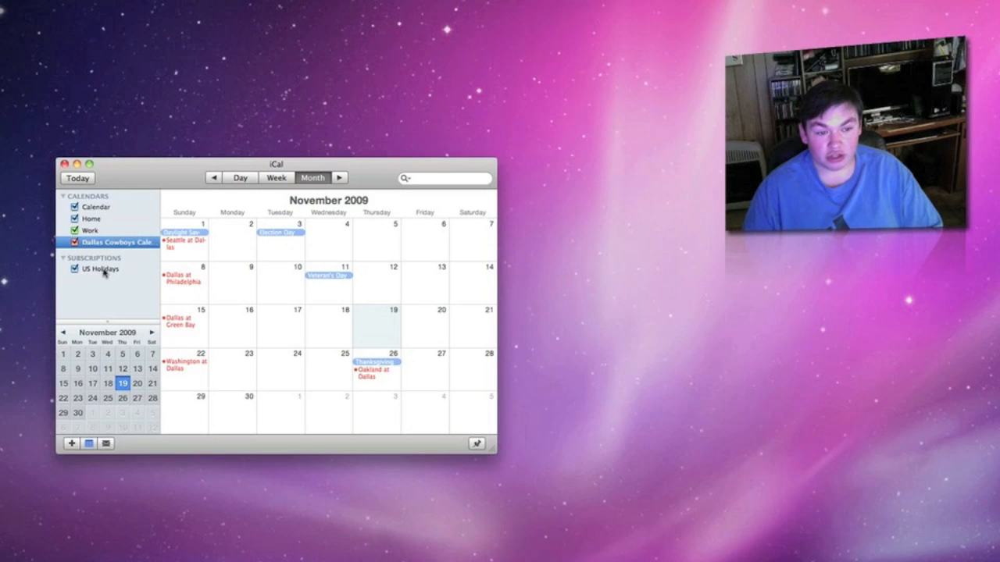
pyautogui.click(100, 269)
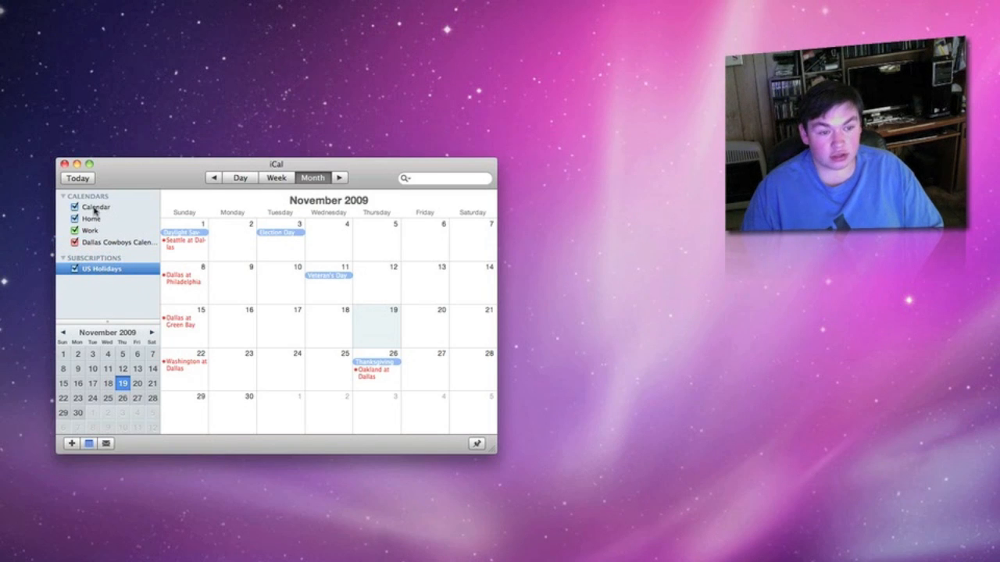
pyautogui.click(97, 207)
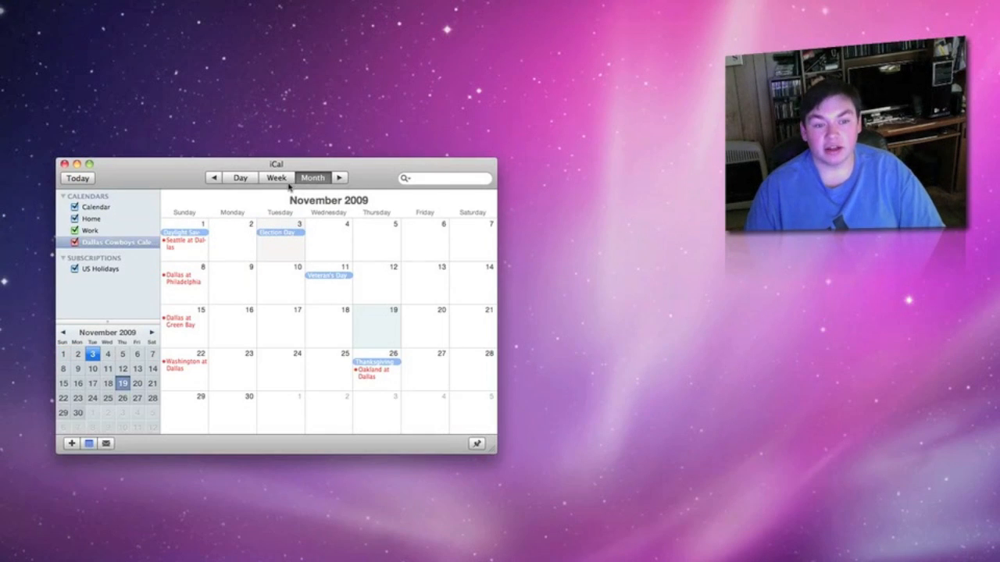
# Switch to week view, then the Tuesday Nov 3 day view, then back to November 2009 month.
pyautogui.click(275, 177)
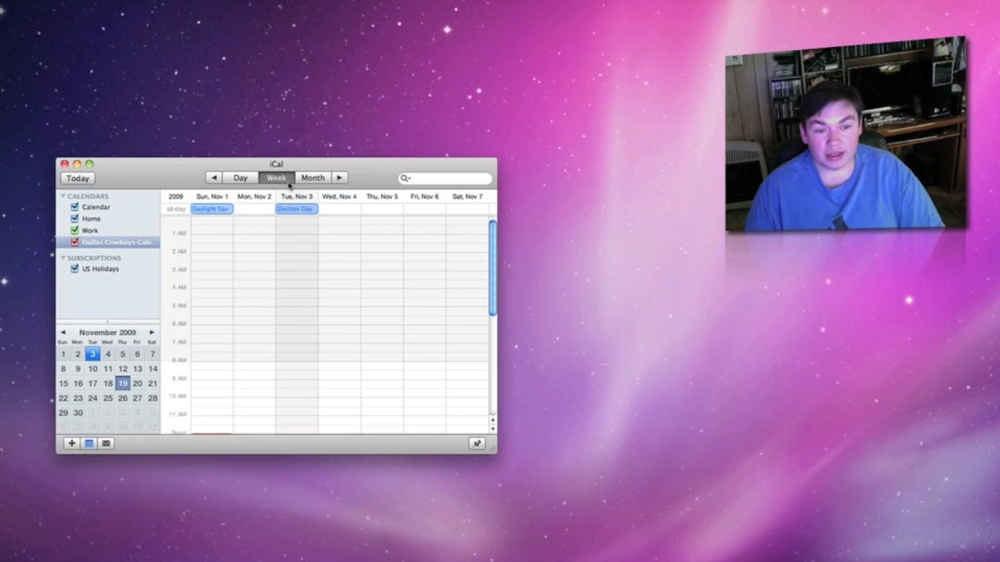
pyautogui.click(240, 177)
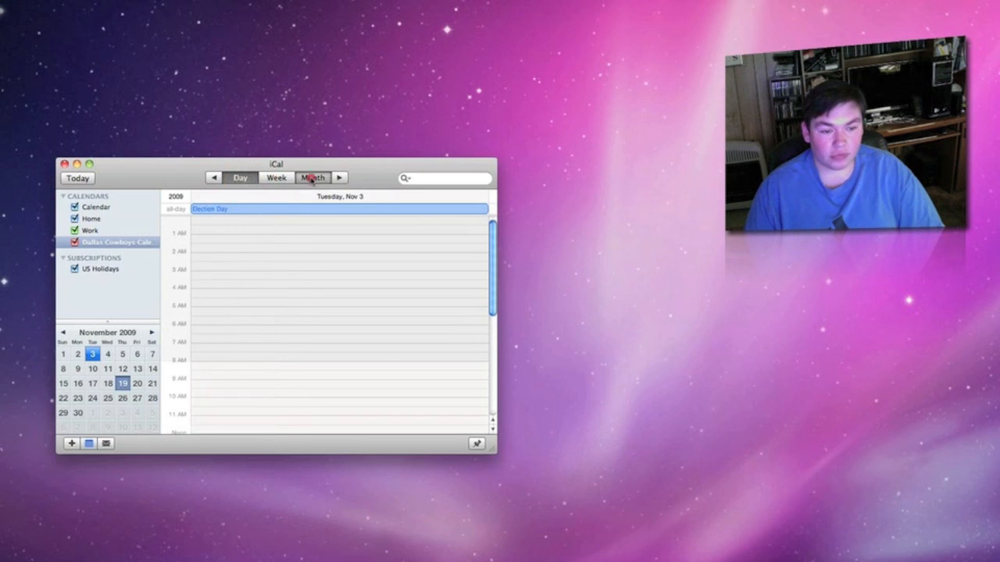
pyautogui.click(312, 178)
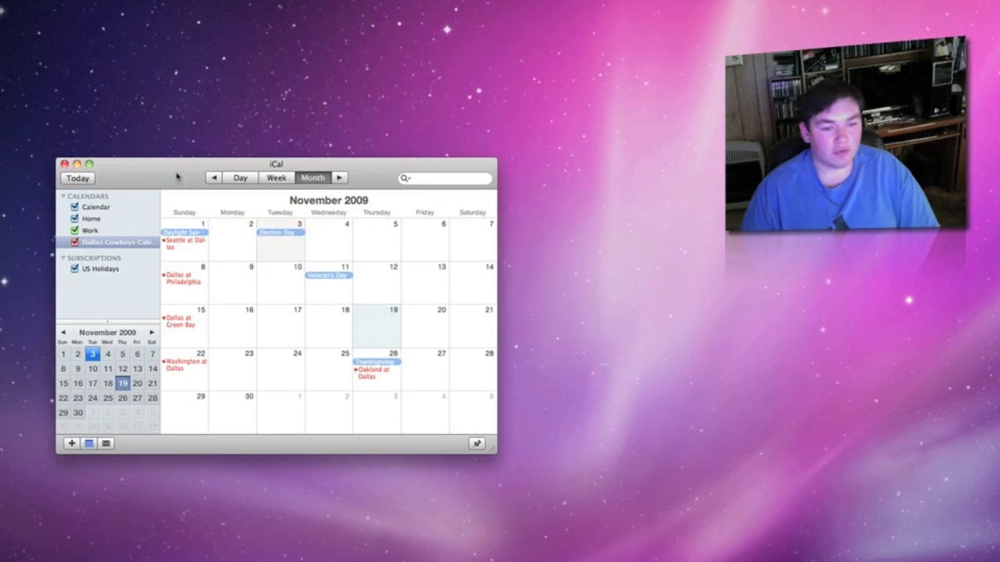
pyautogui.moveTo(233, 247)
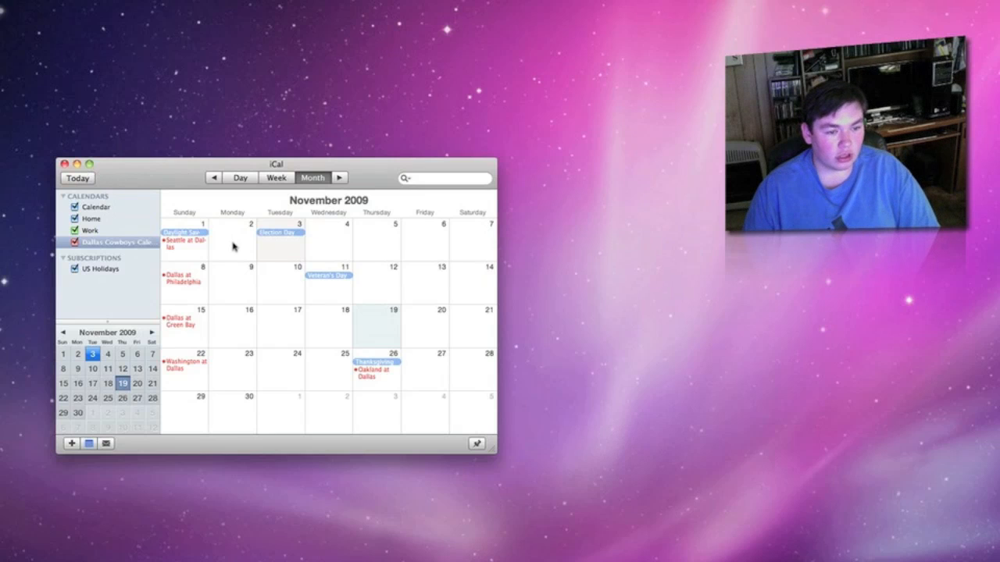